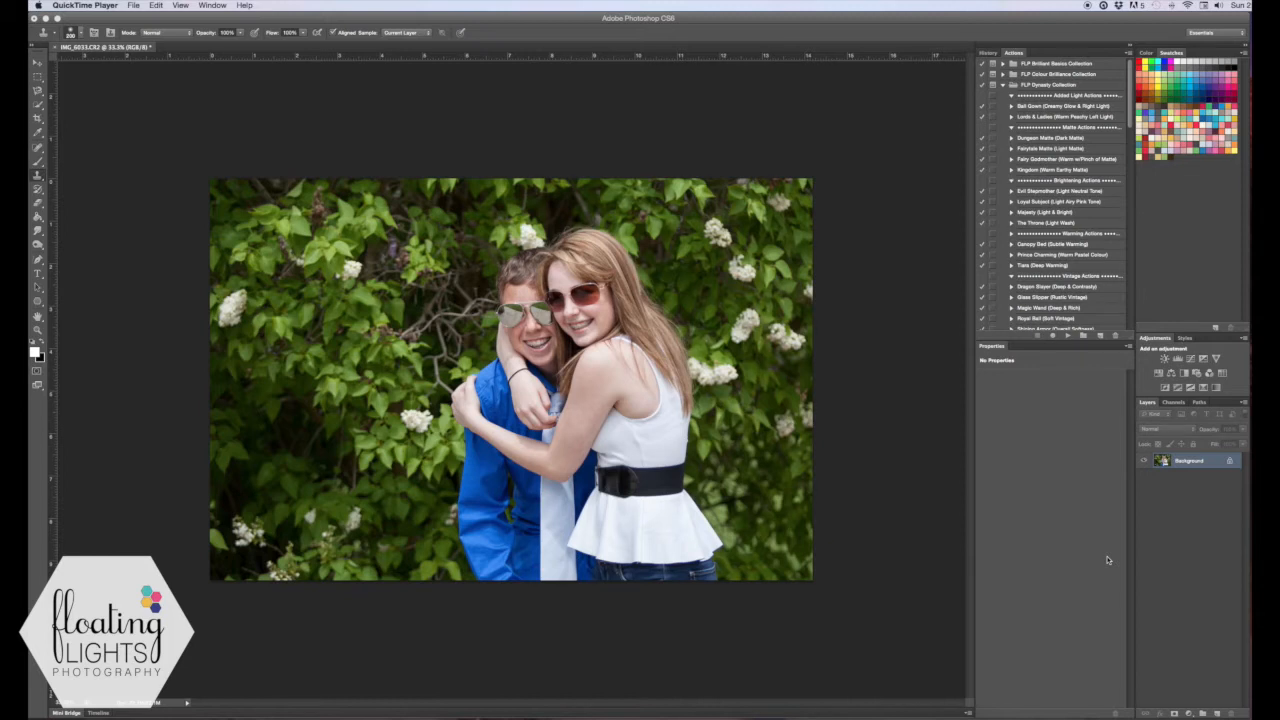
pyautogui.moveTo(1187, 470)
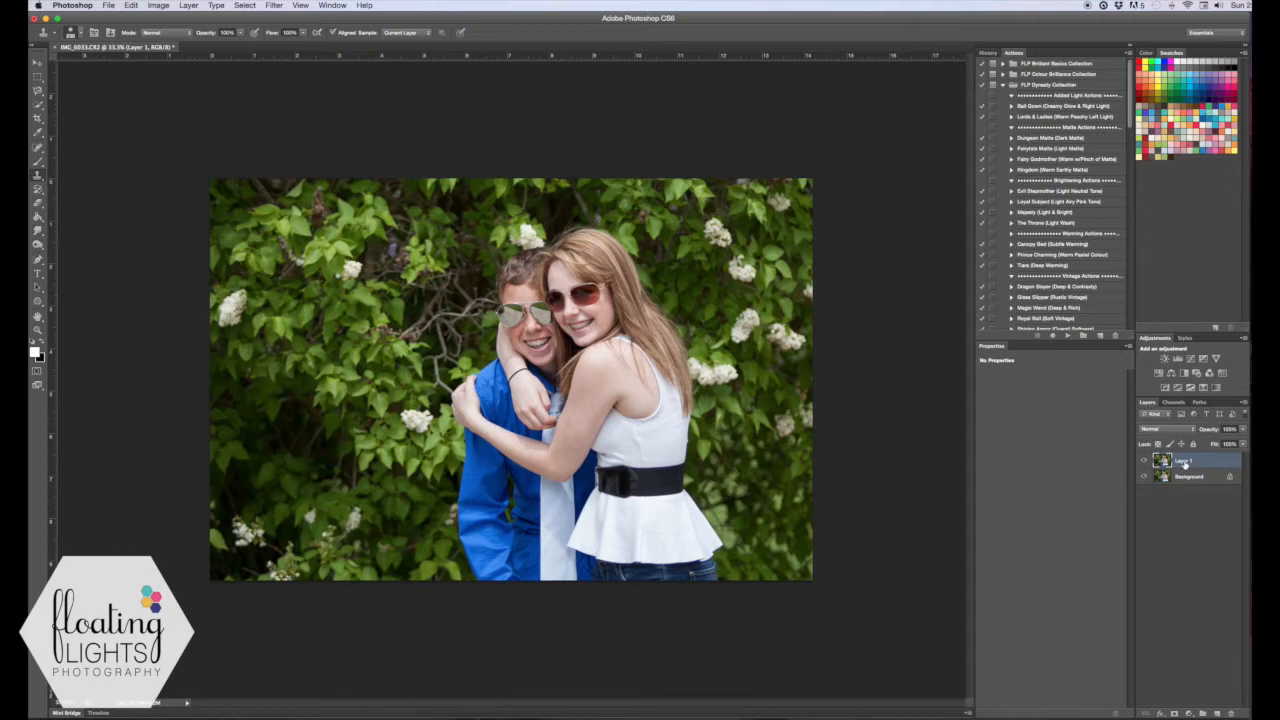
# Rename the duplicated photo layer to "Blurry Background"
pyautogui.doubleClick(1185, 461)
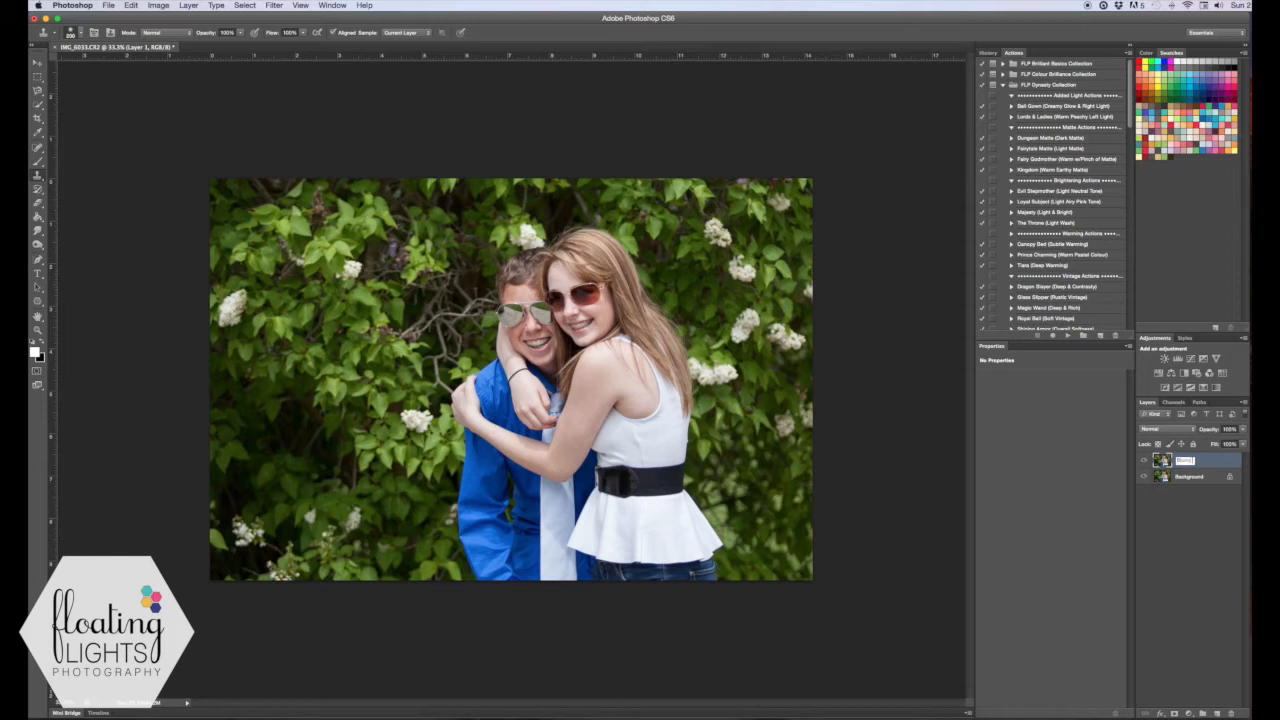
pyautogui.doubleClick(1195, 460)
pyautogui.write('Blurry Background')
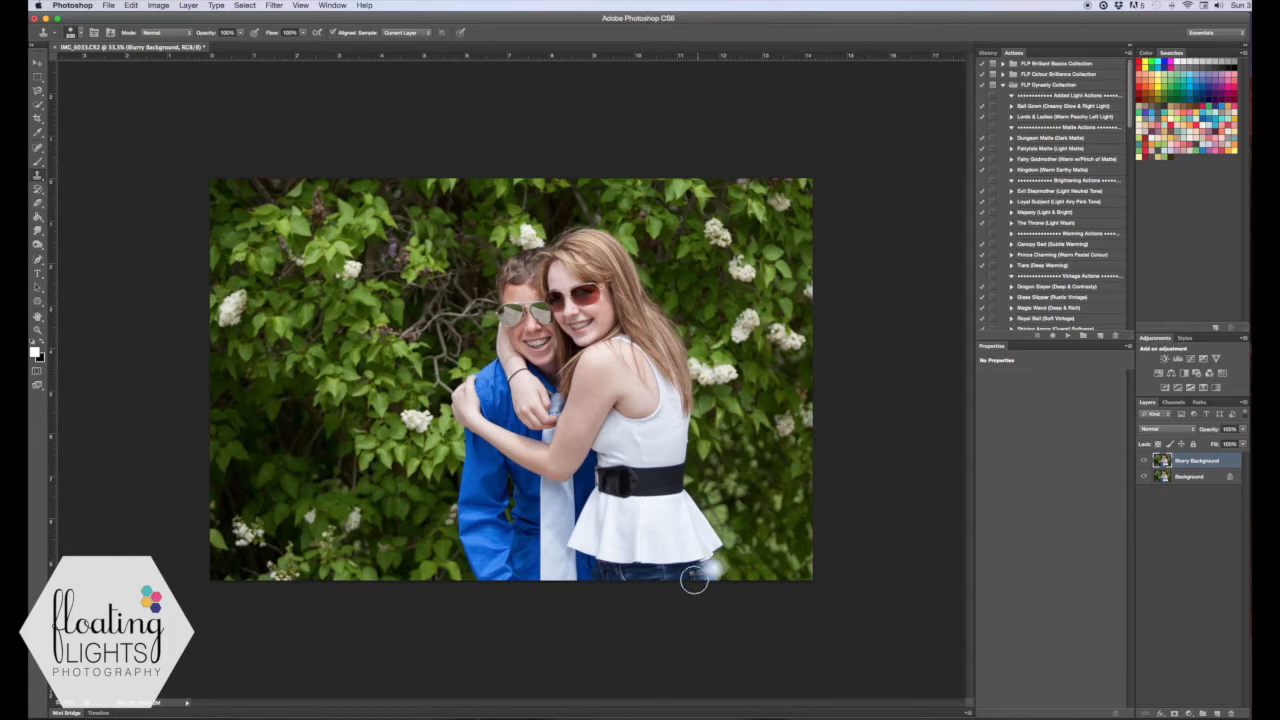
pyautogui.moveTo(420, 487)
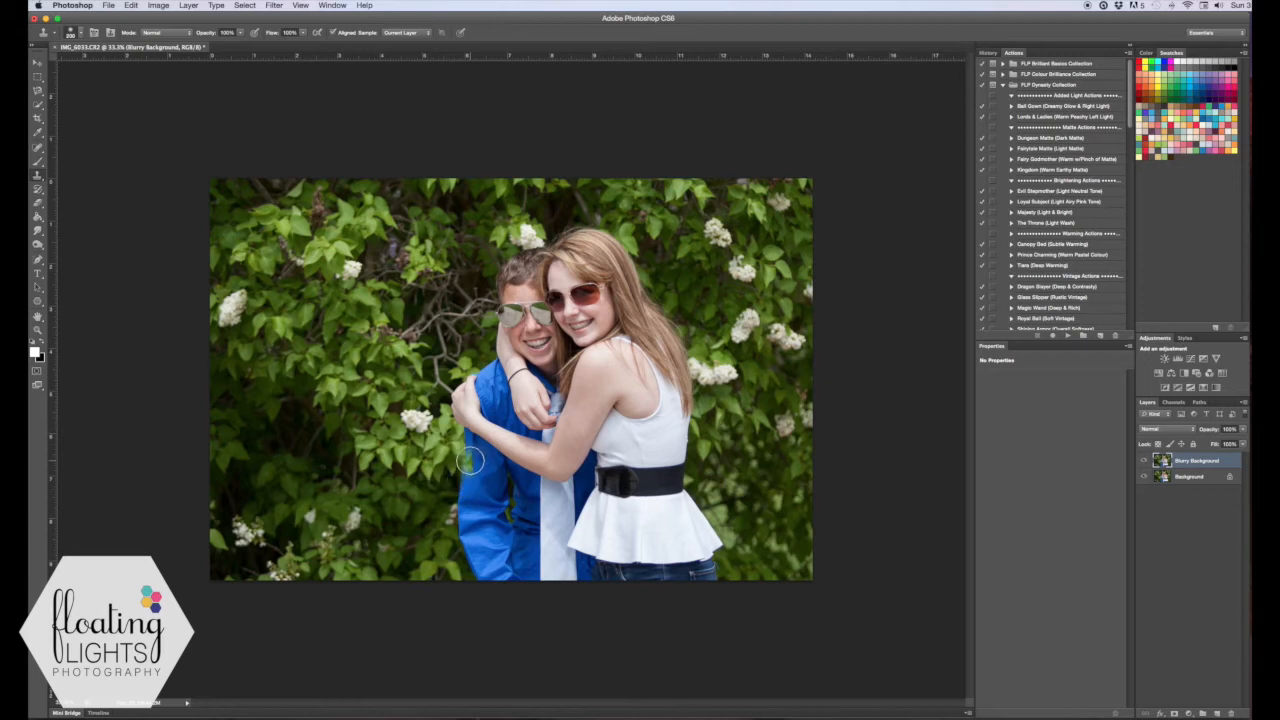
pyautogui.moveTo(72, 236)
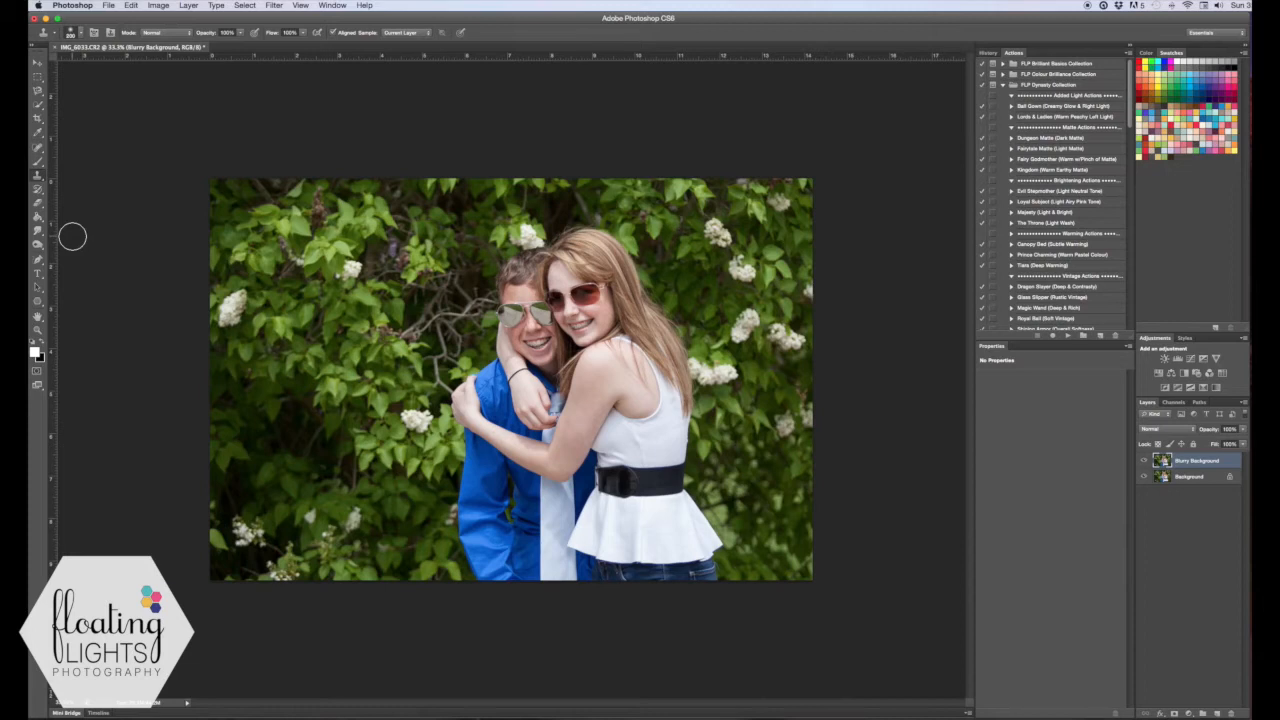
pyautogui.moveTo(74, 224)
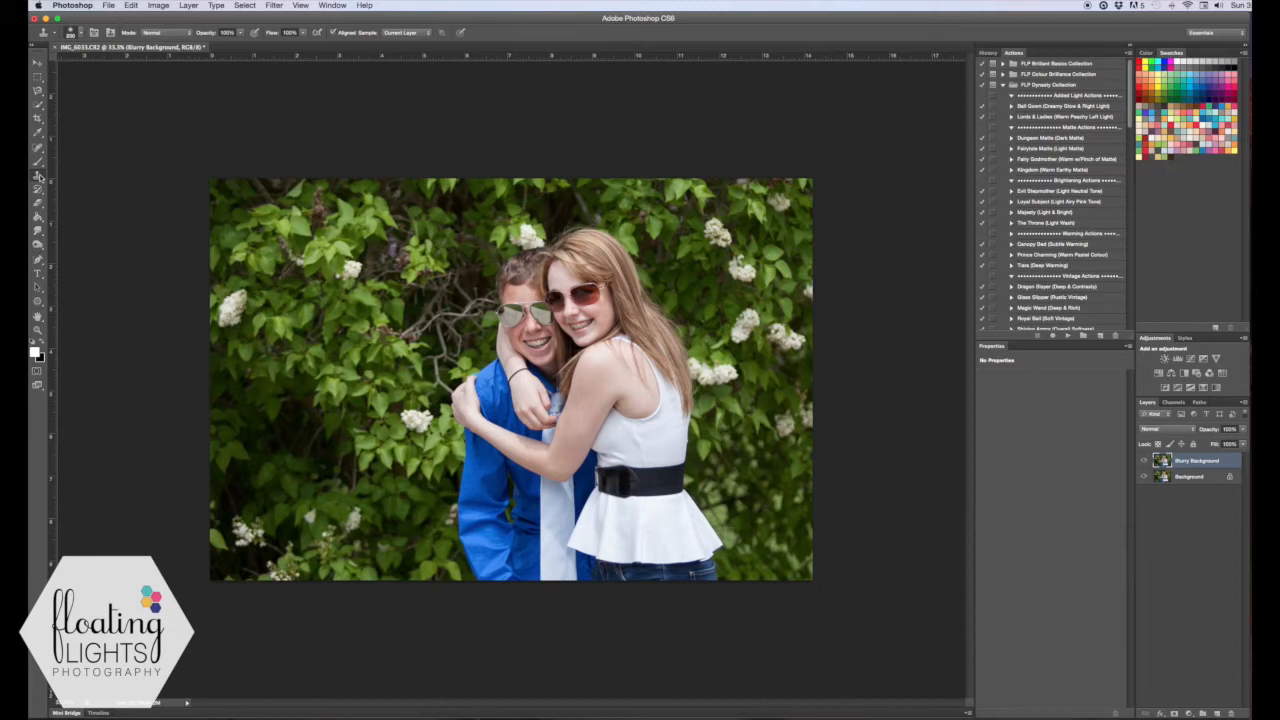
pyautogui.moveTo(37, 177)
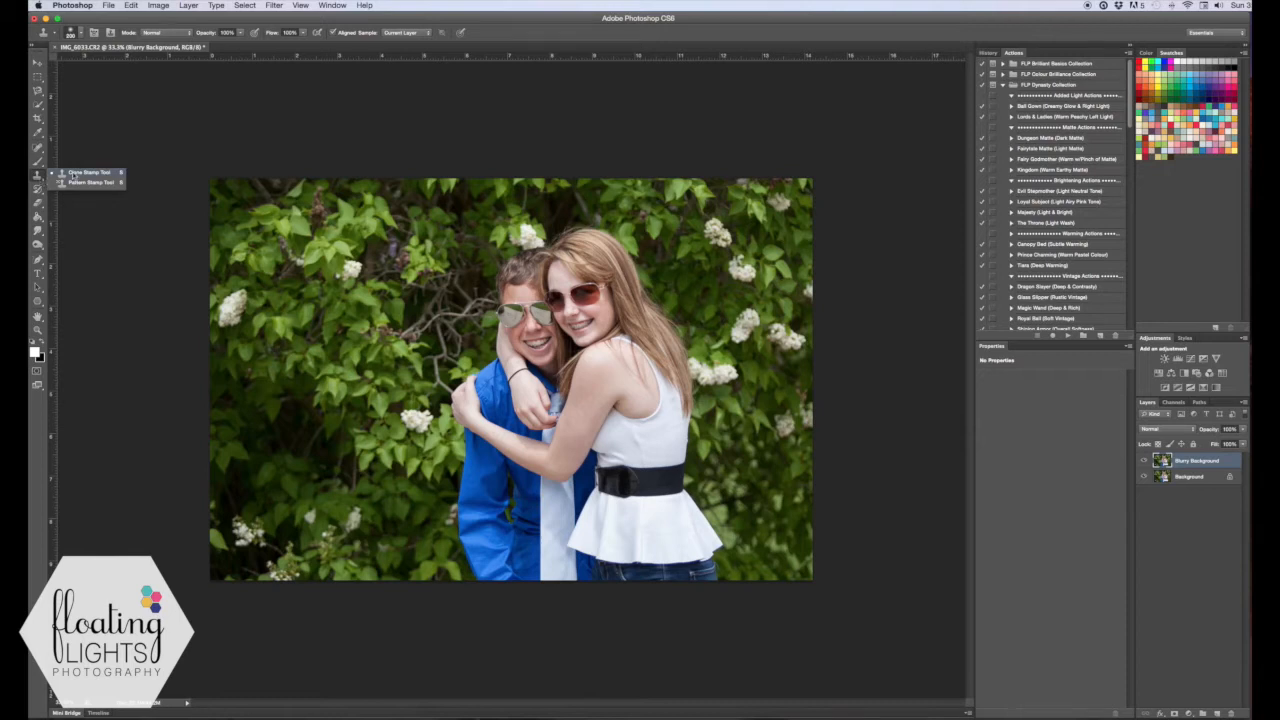
pyautogui.moveTo(540, 218)
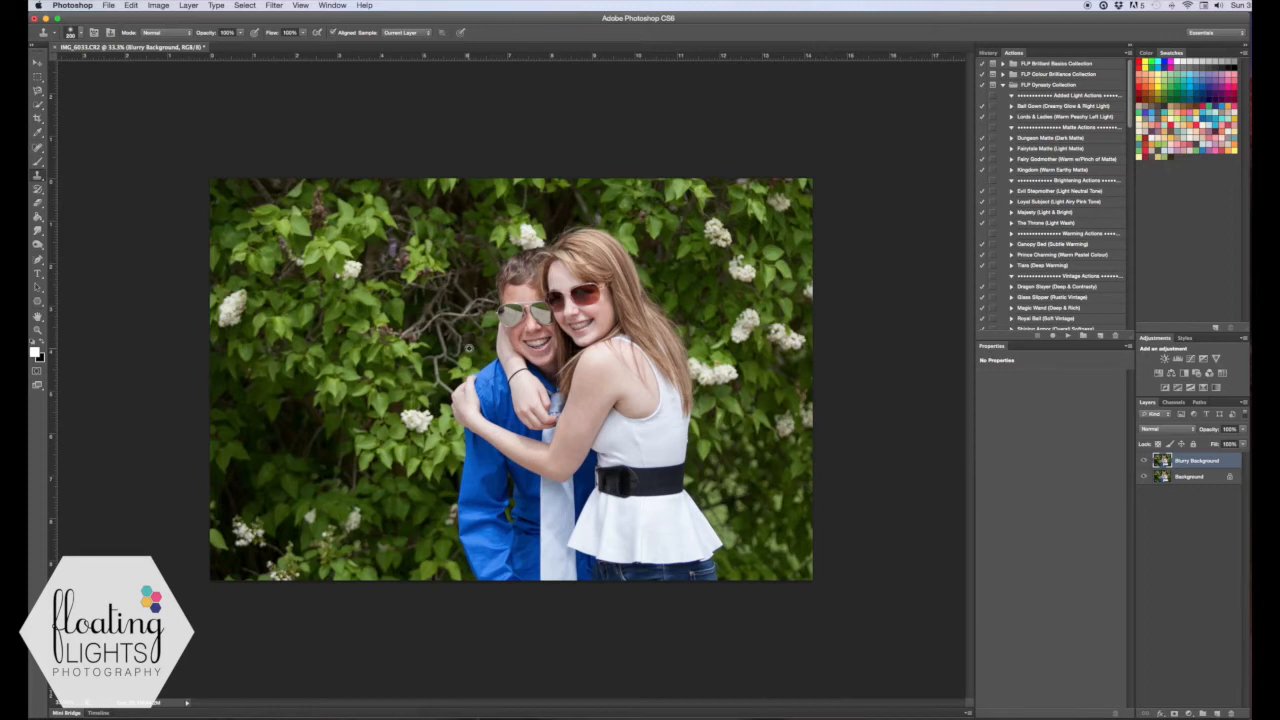
pyautogui.moveTo(472, 348)
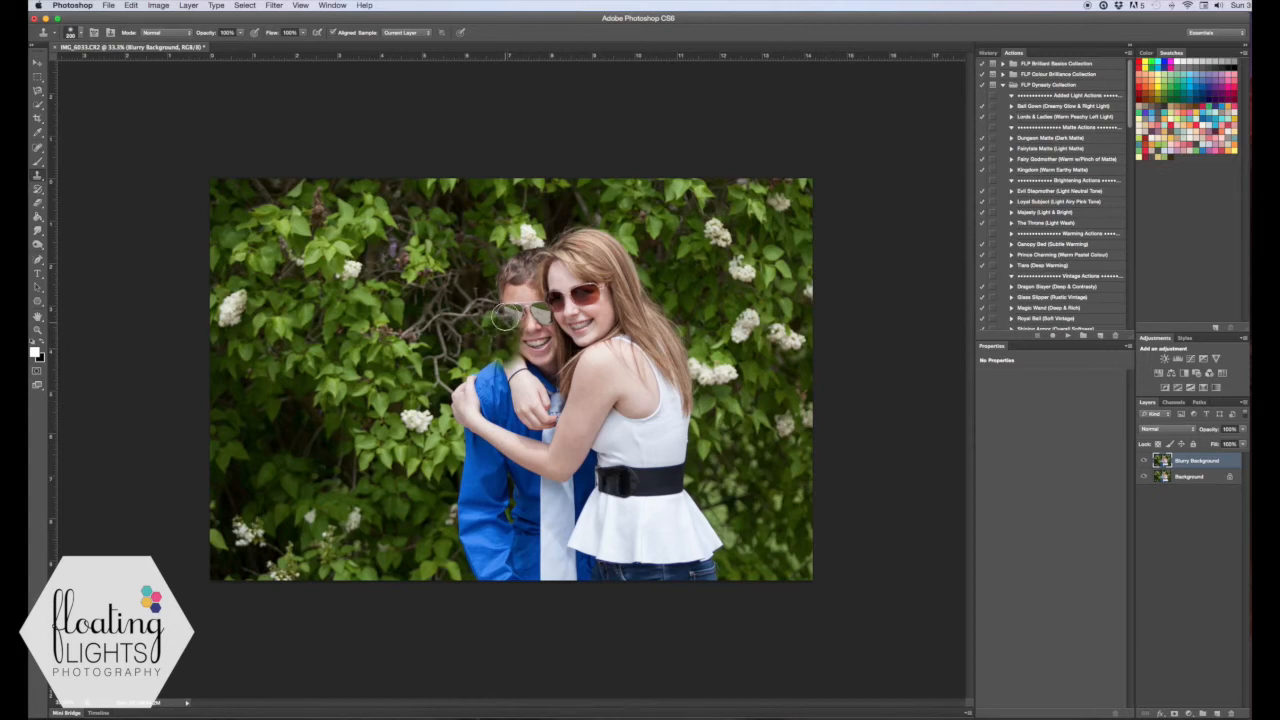
pyautogui.moveTo(505, 290)
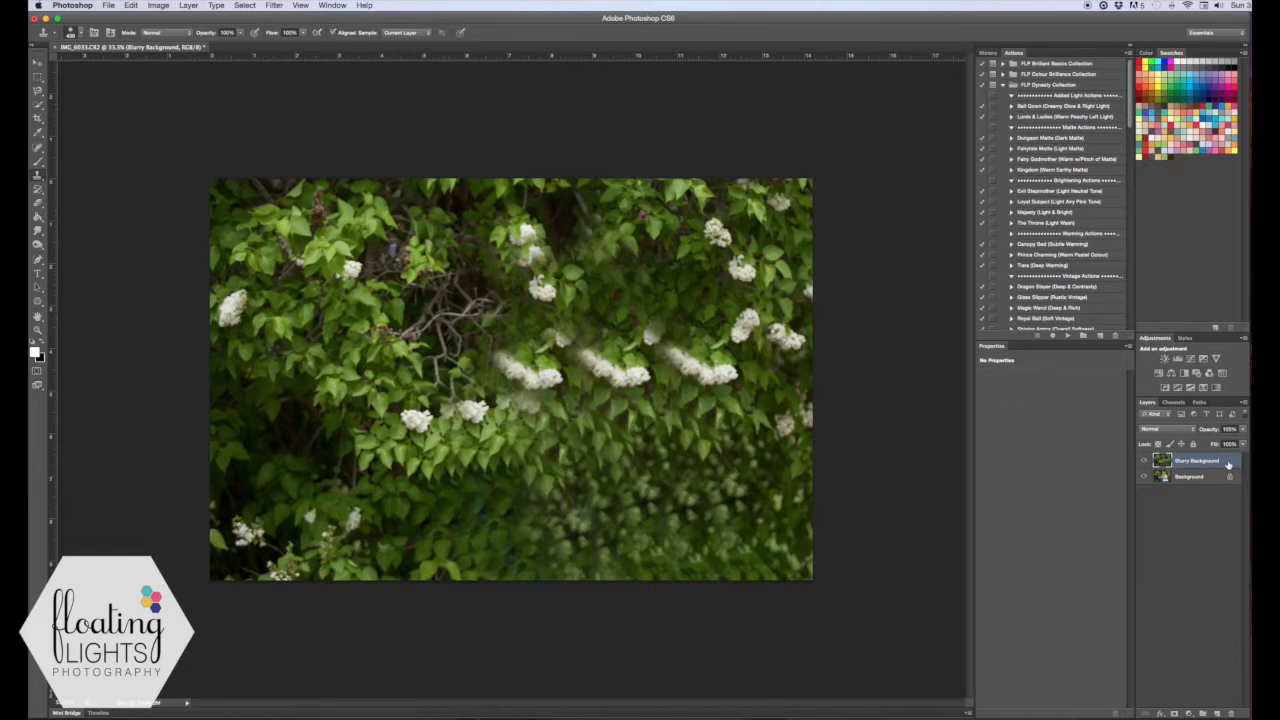
# Apply a Gaussian Blur of about 6 pixels radius to the Blurry Background layer
pyautogui.click(274, 5)
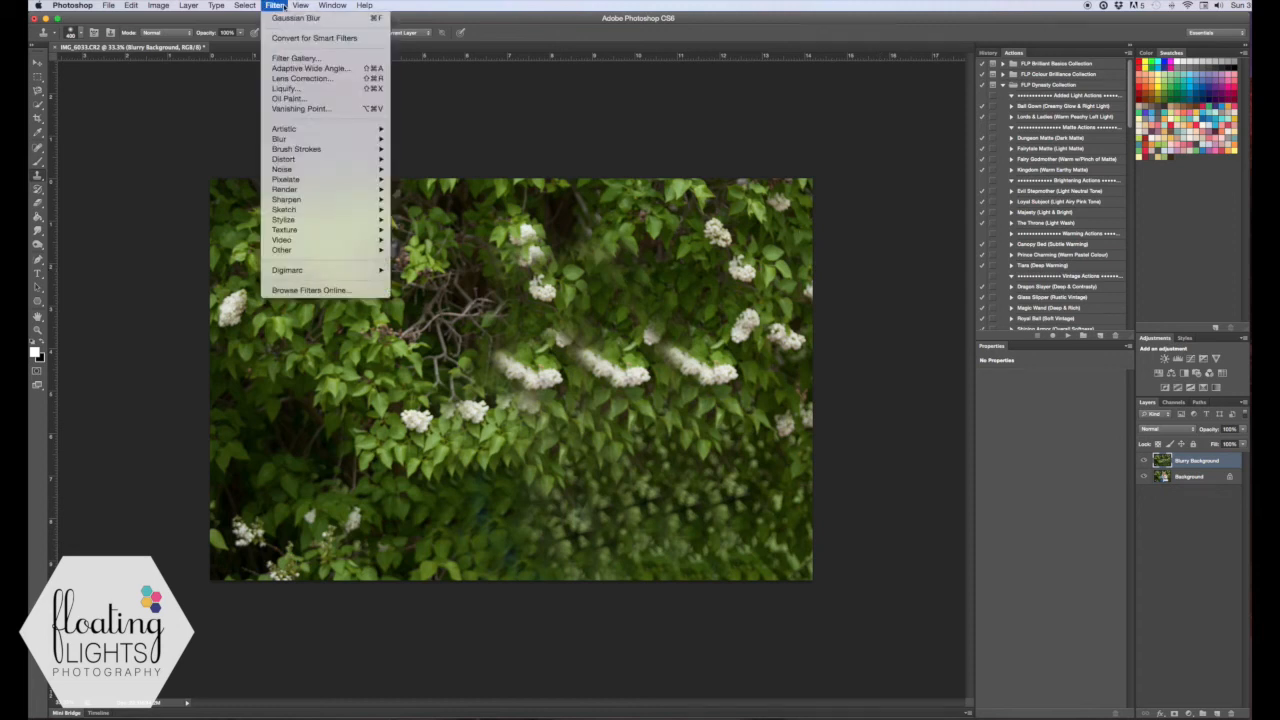
pyautogui.moveTo(418, 152)
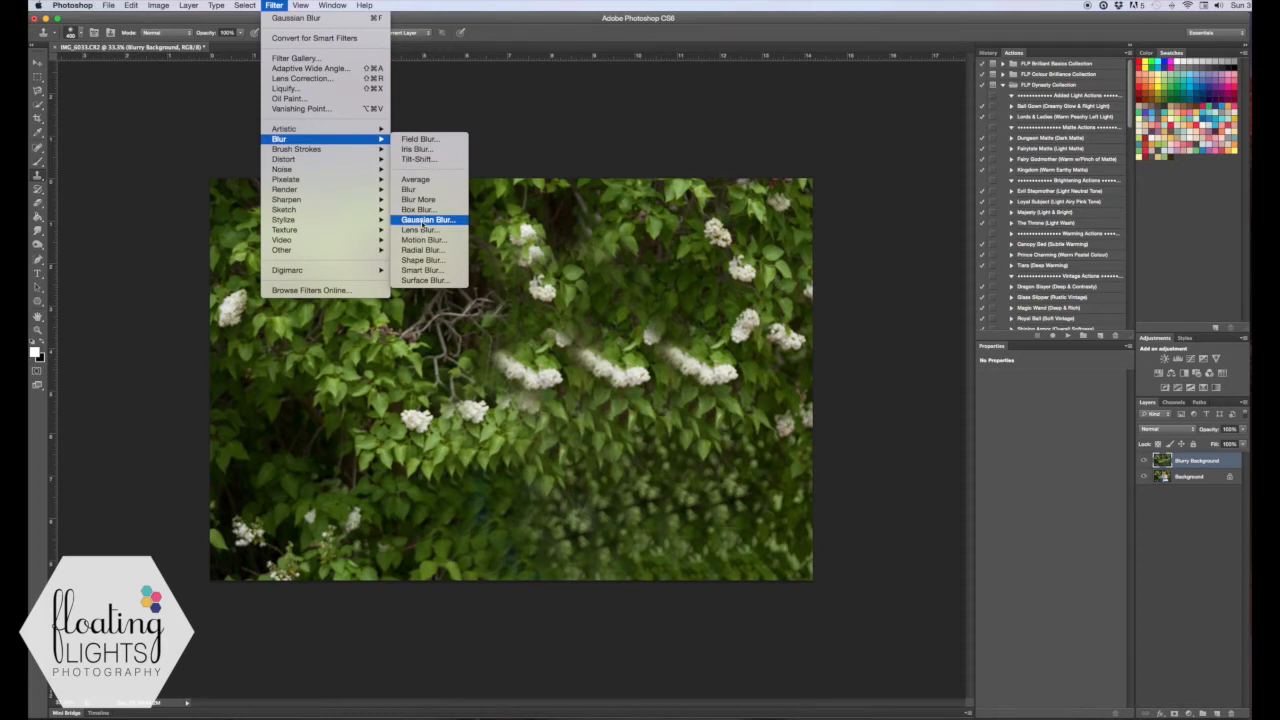
pyautogui.click(428, 220)
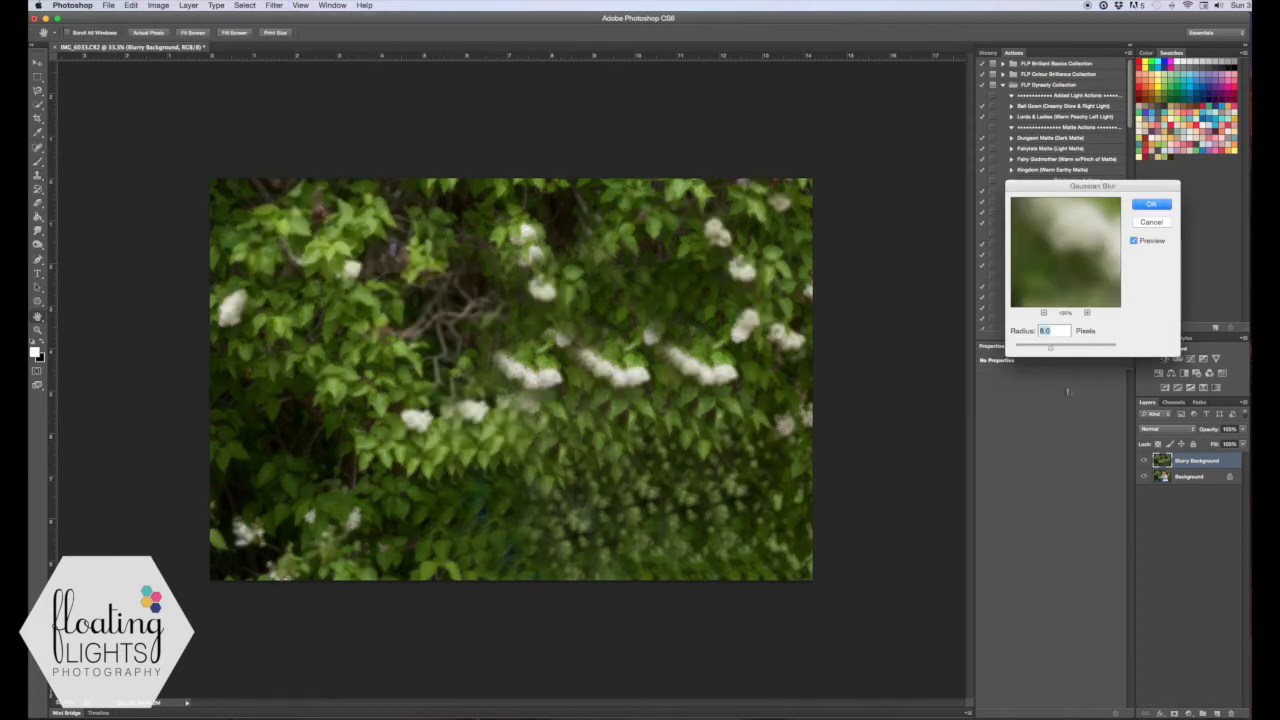
pyautogui.moveTo(1050, 344); pyautogui.dragTo(1025, 344)
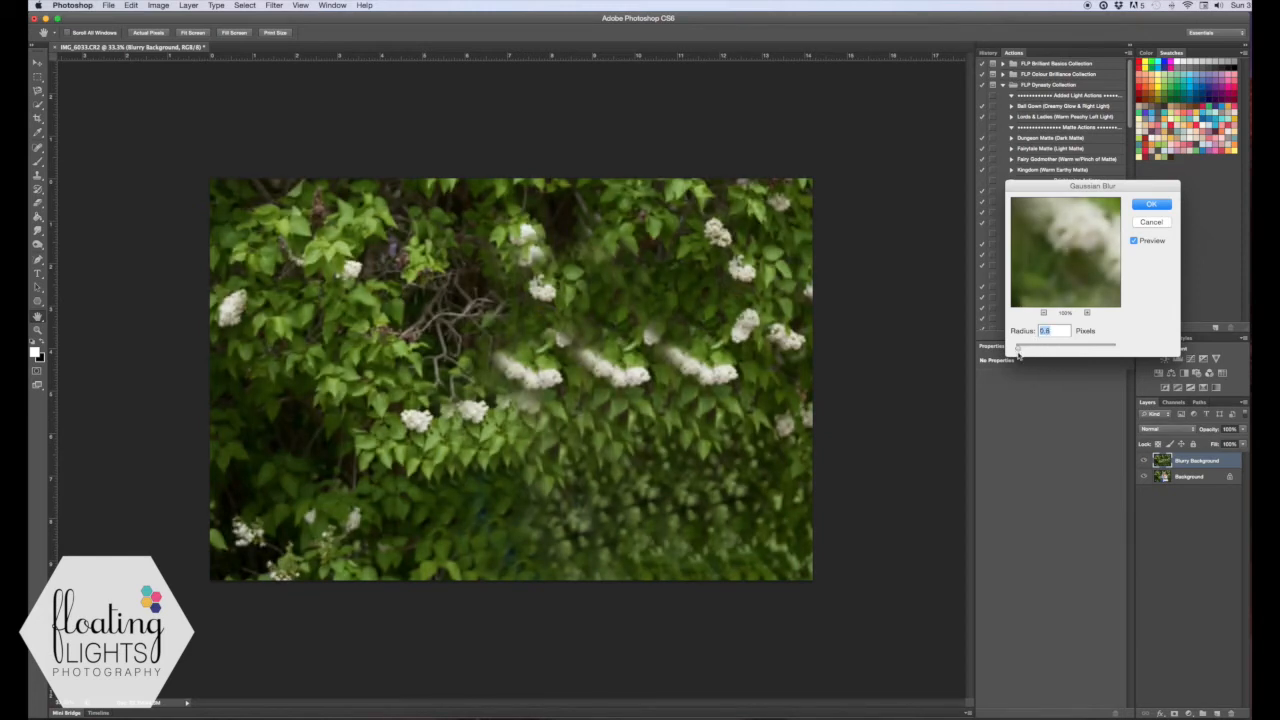
pyautogui.moveTo(1018, 344); pyautogui.dragTo(1057, 344)
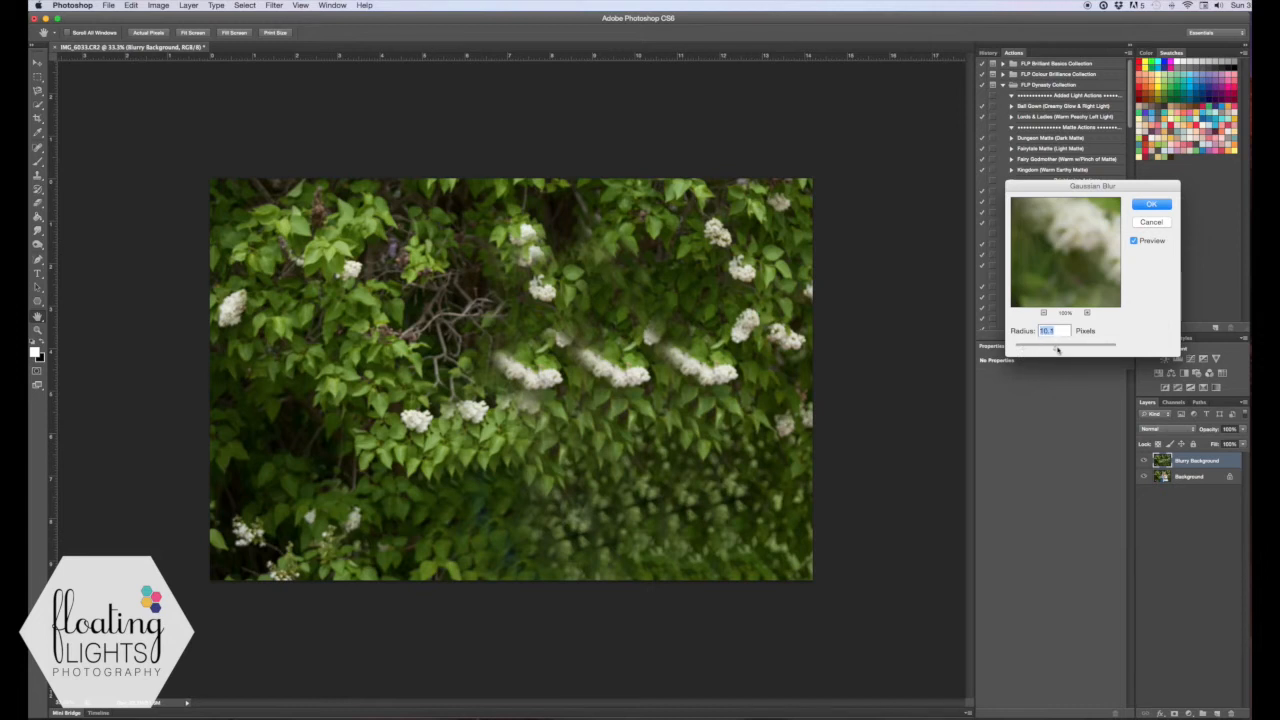
pyautogui.moveTo(1030, 343); pyautogui.dragTo(1100, 343)
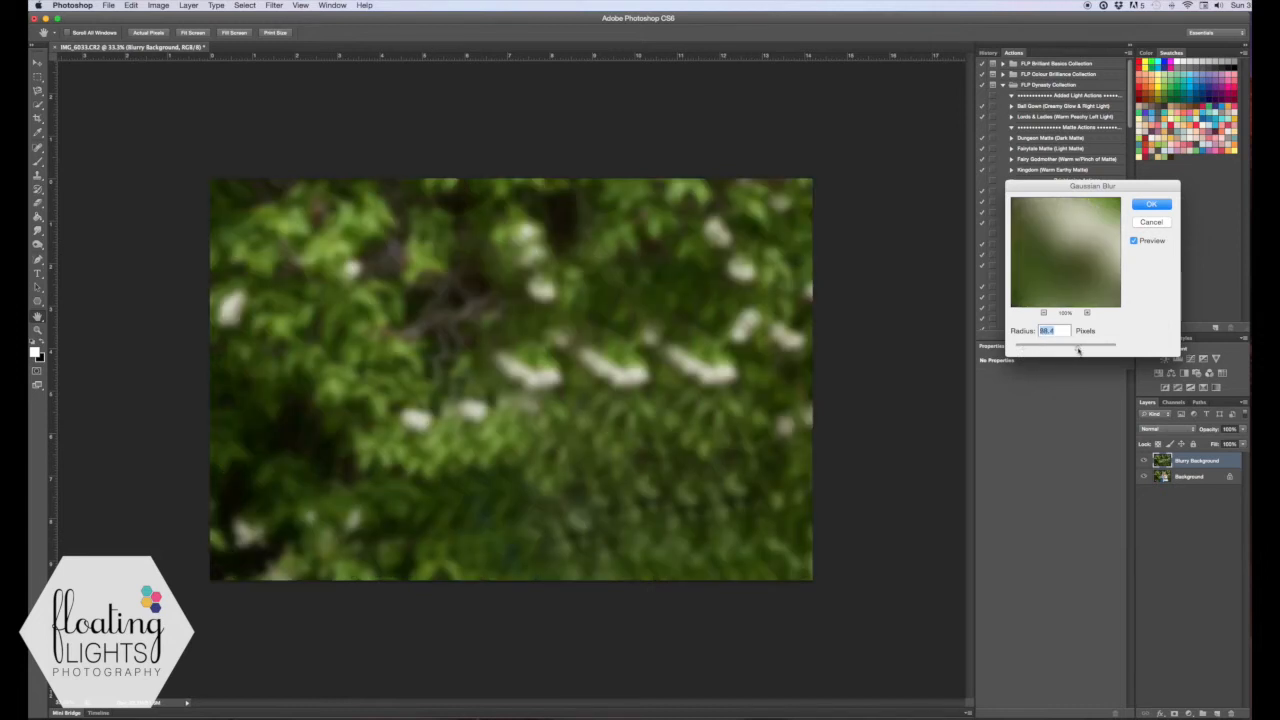
pyautogui.moveTo(1078, 345); pyautogui.dragTo(1052, 345)
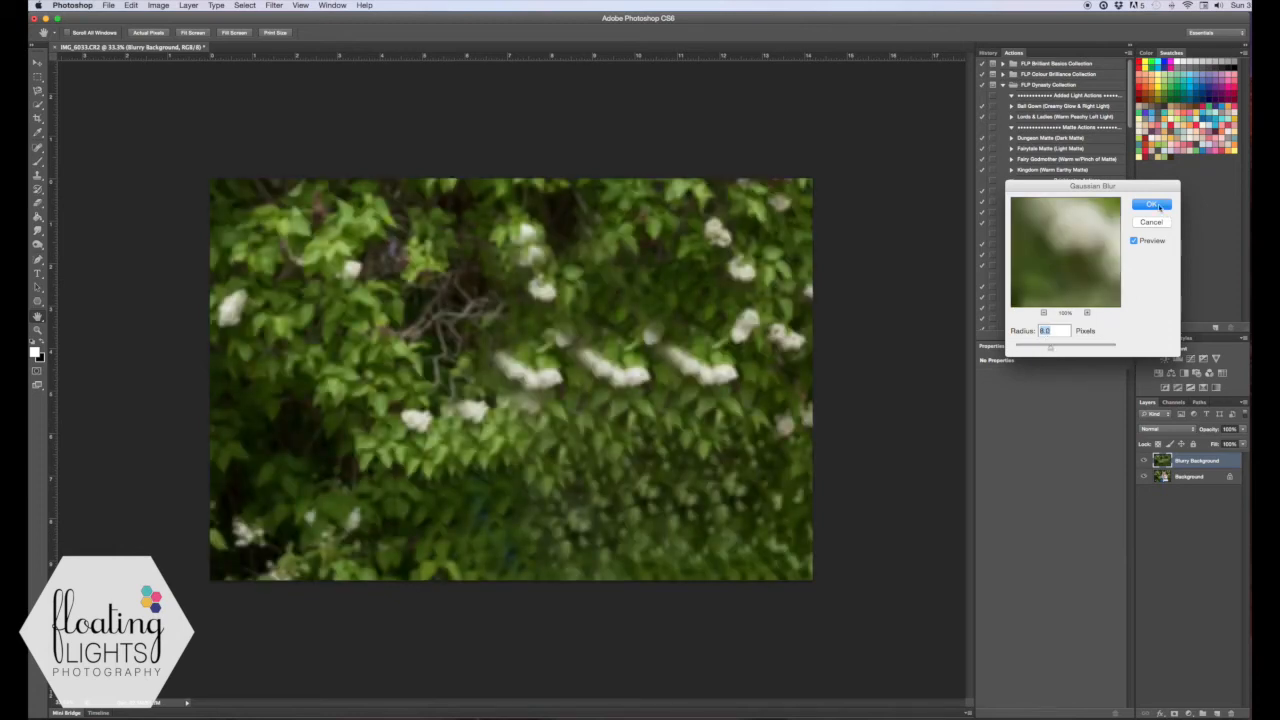
pyautogui.click(1152, 204)
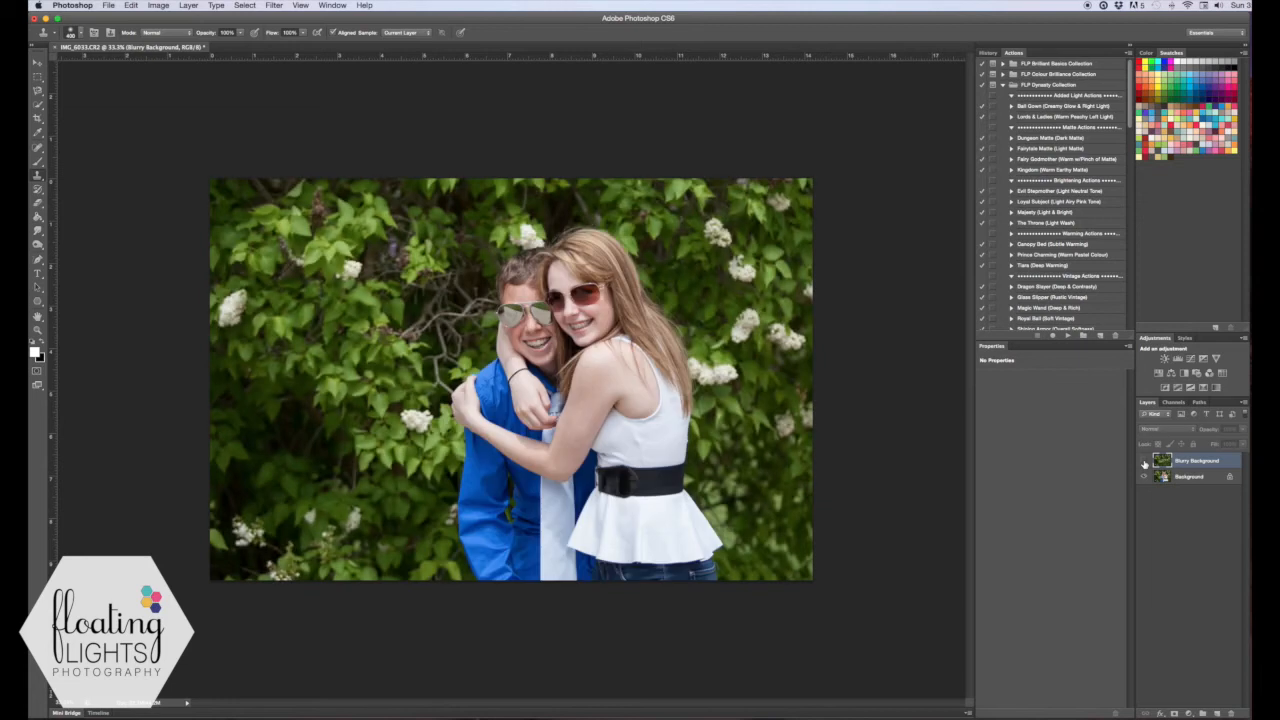
# Toggle the Blurry Background layer's visibility in the Layers panel
pyautogui.click(1144, 461)
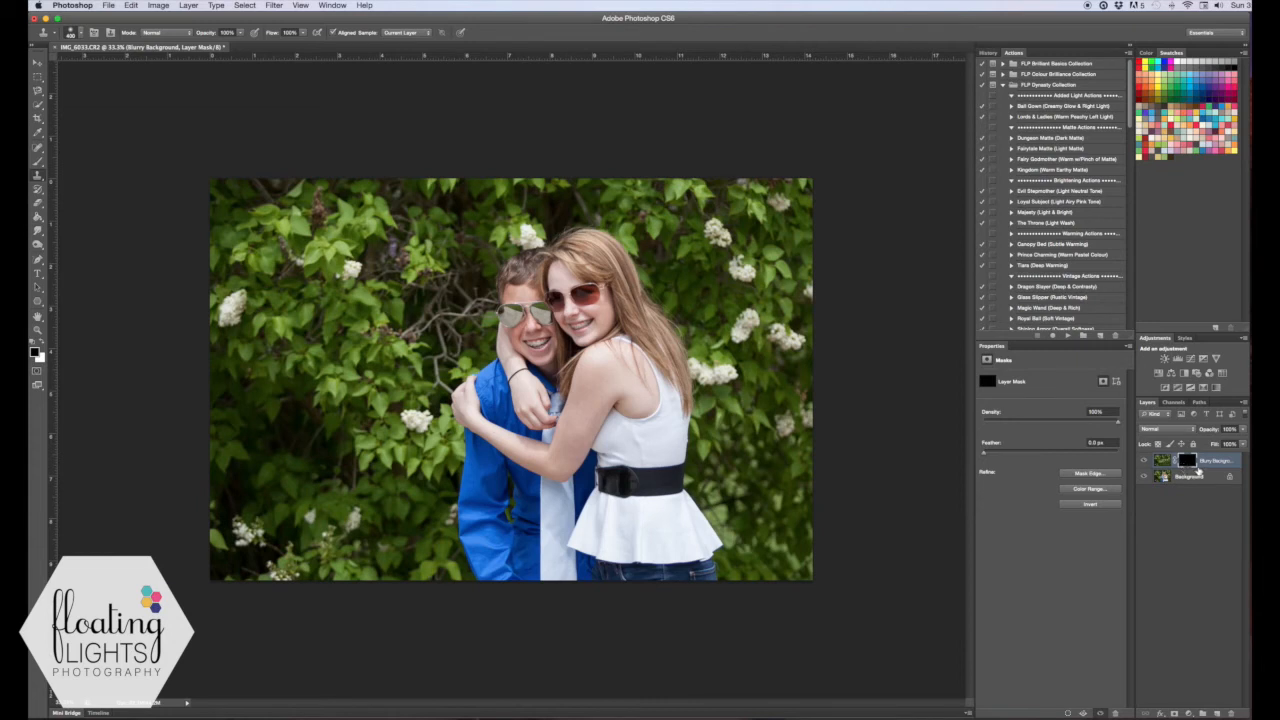
pyautogui.moveTo(922, 466)
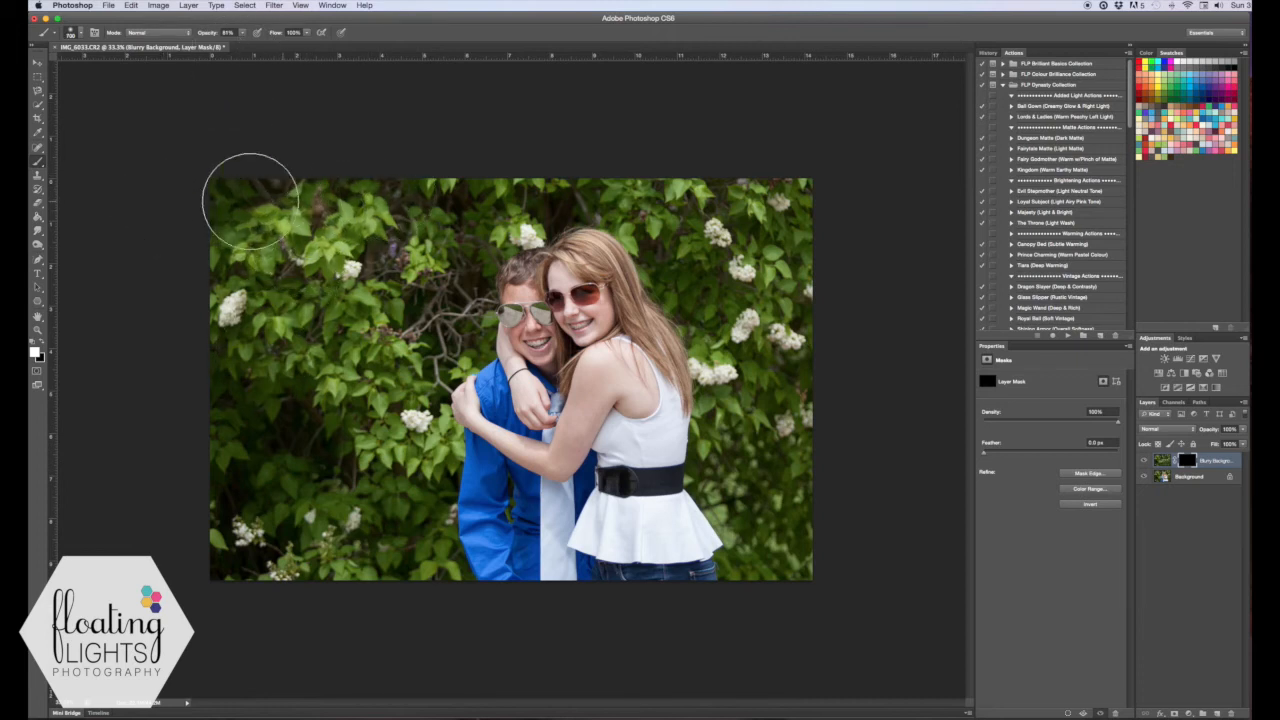
pyautogui.moveTo(283, 675)
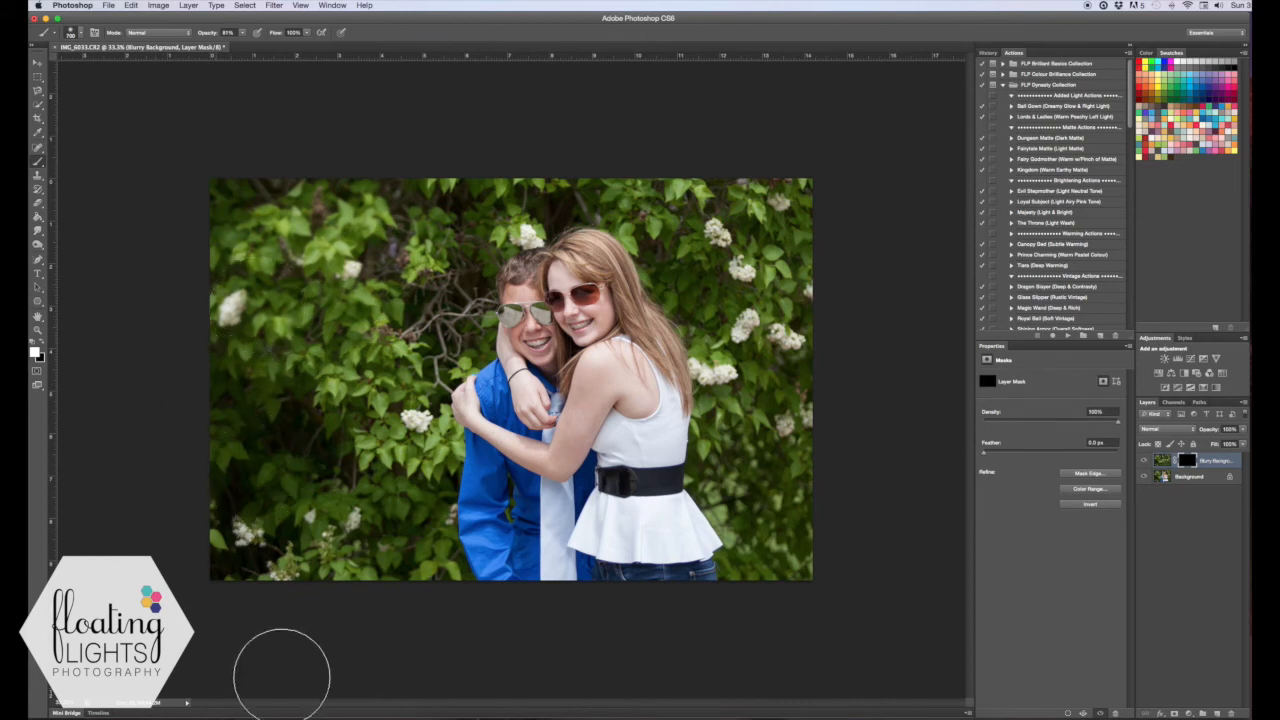
pyautogui.moveTo(167, 210)
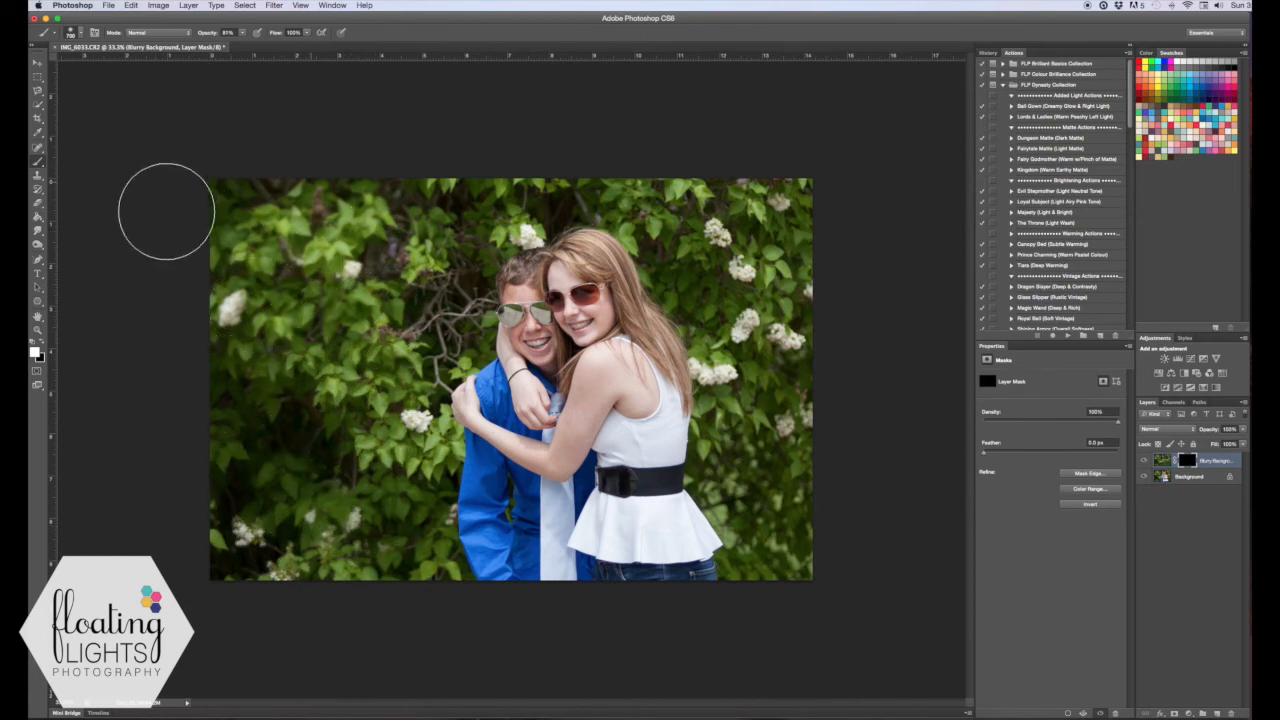
pyautogui.moveTo(620, 183)
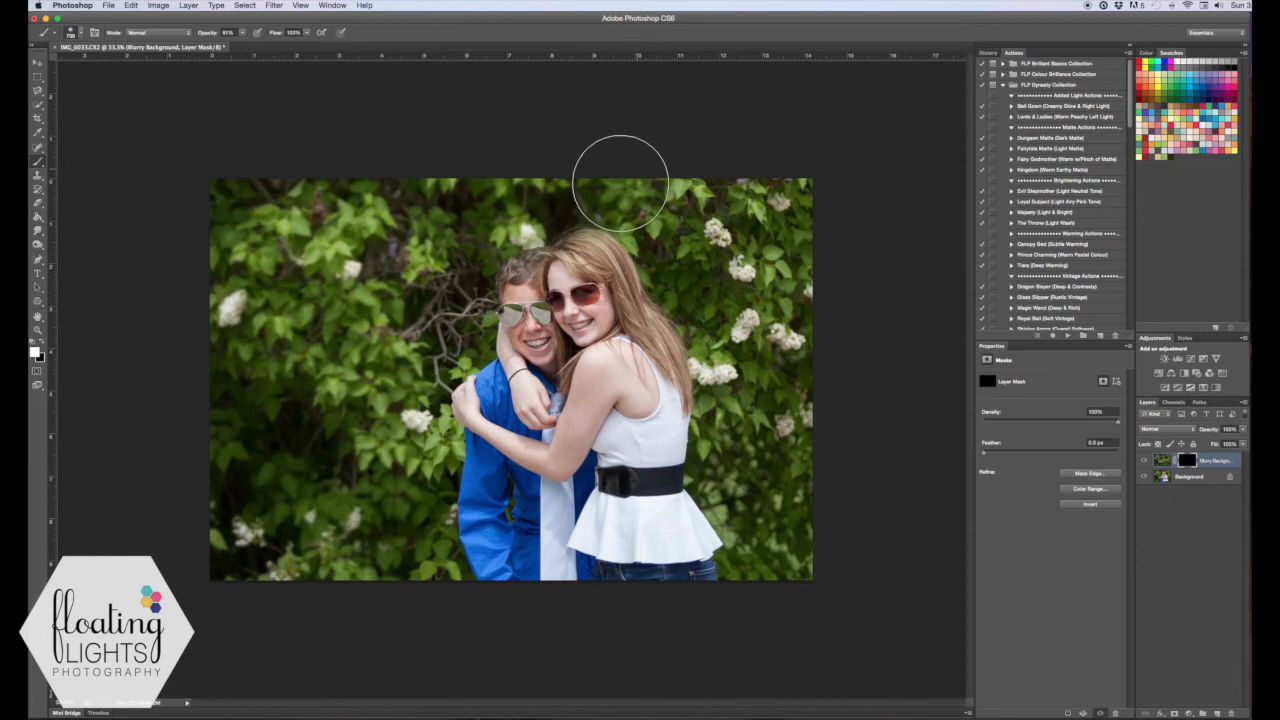
# Paint on the mask to blur the leaves above and left of the couple
pyautogui.moveTo(620, 180); pyautogui.dragTo(705, 230)
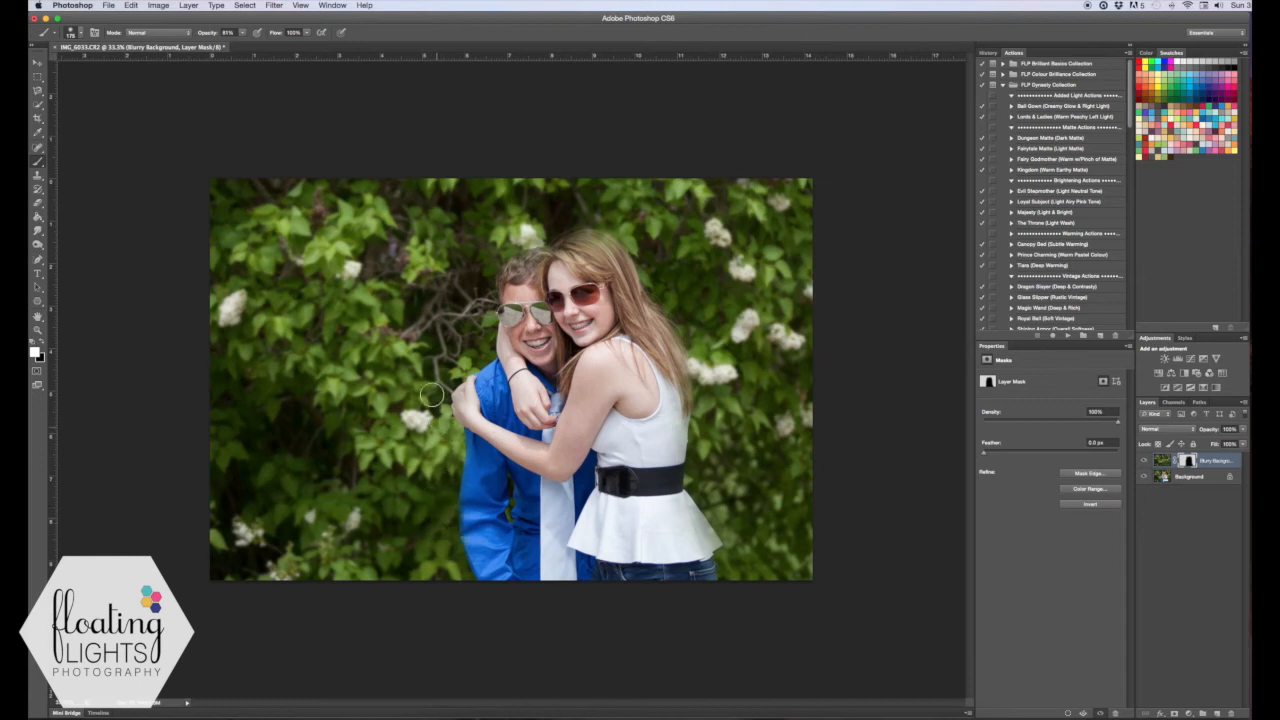
pyautogui.moveTo(432, 395); pyautogui.dragTo(480, 327)
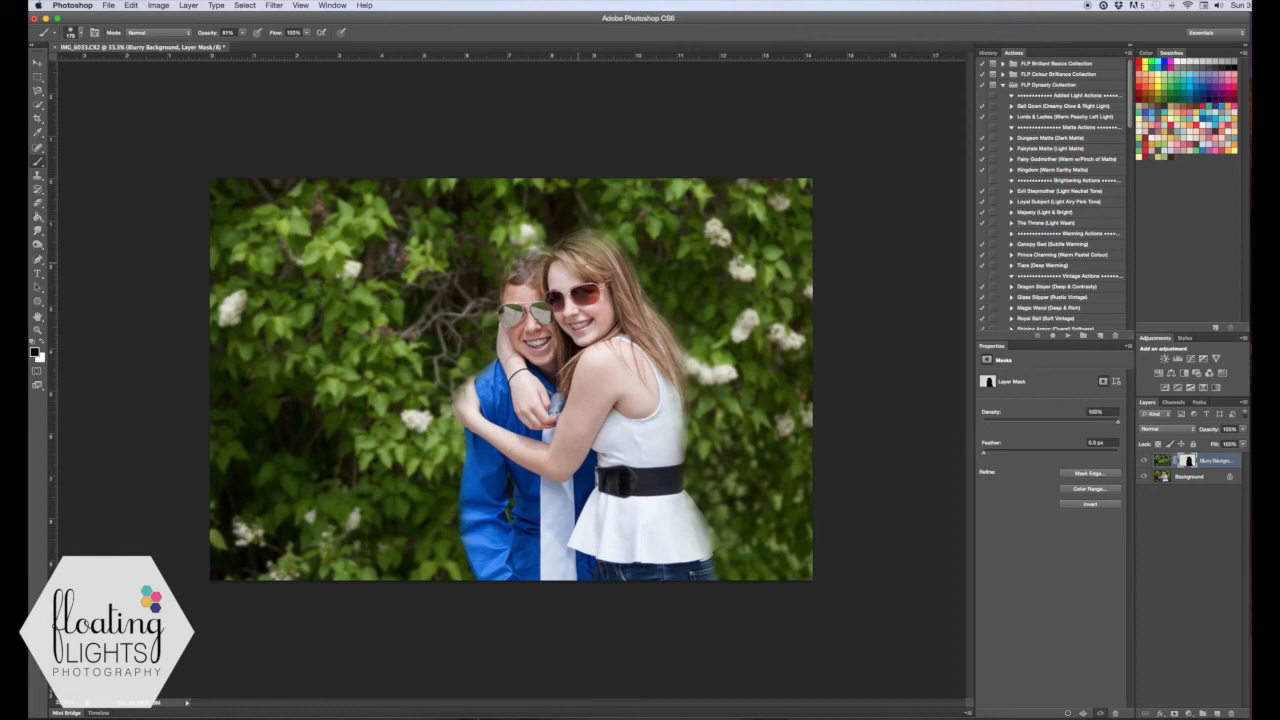
pyautogui.moveTo(570, 243)
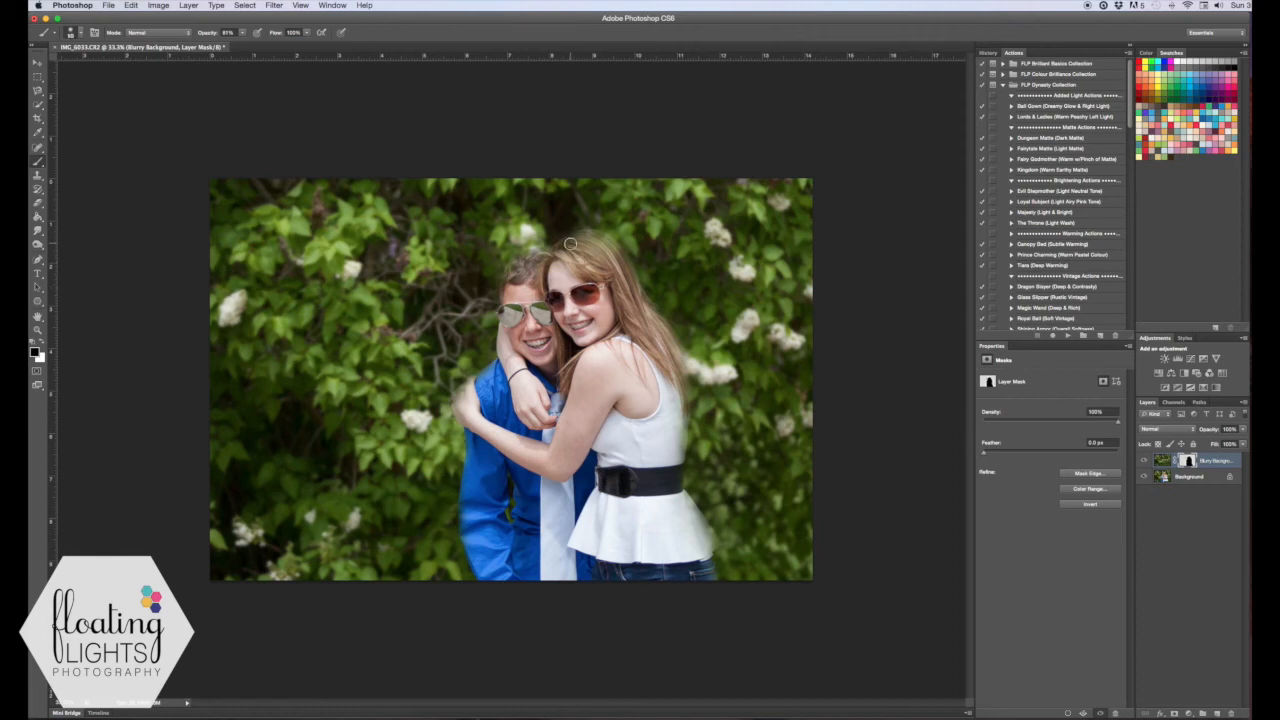